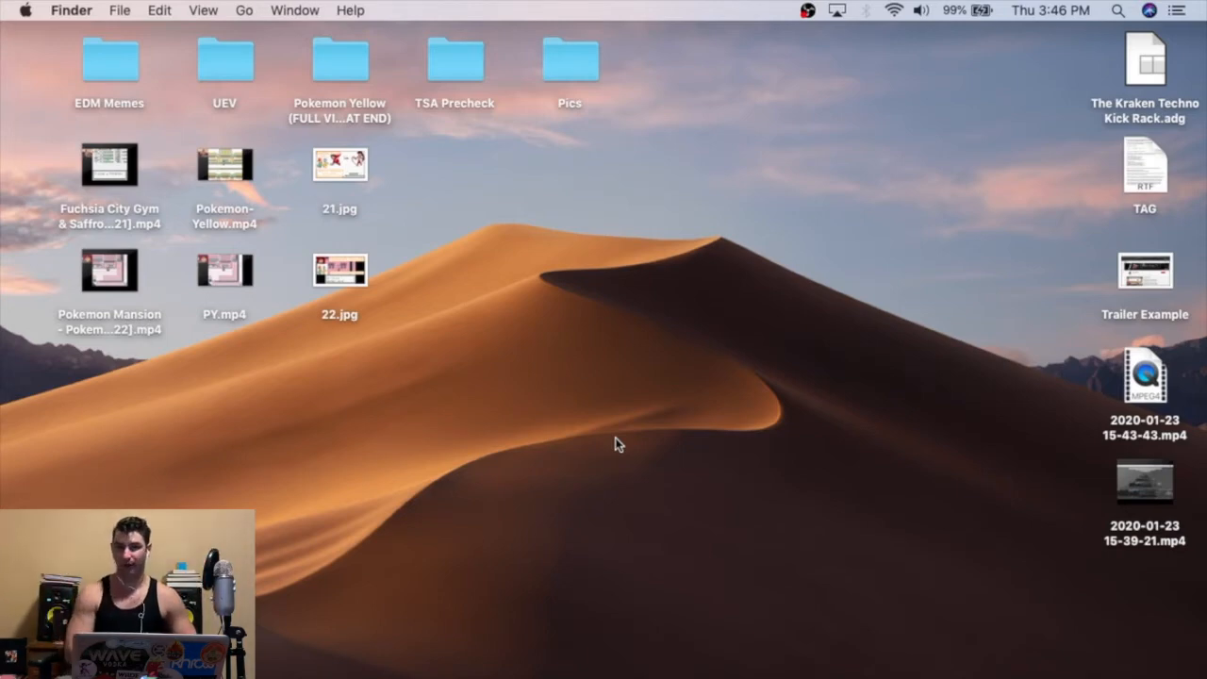
mouse_move(579, 433)
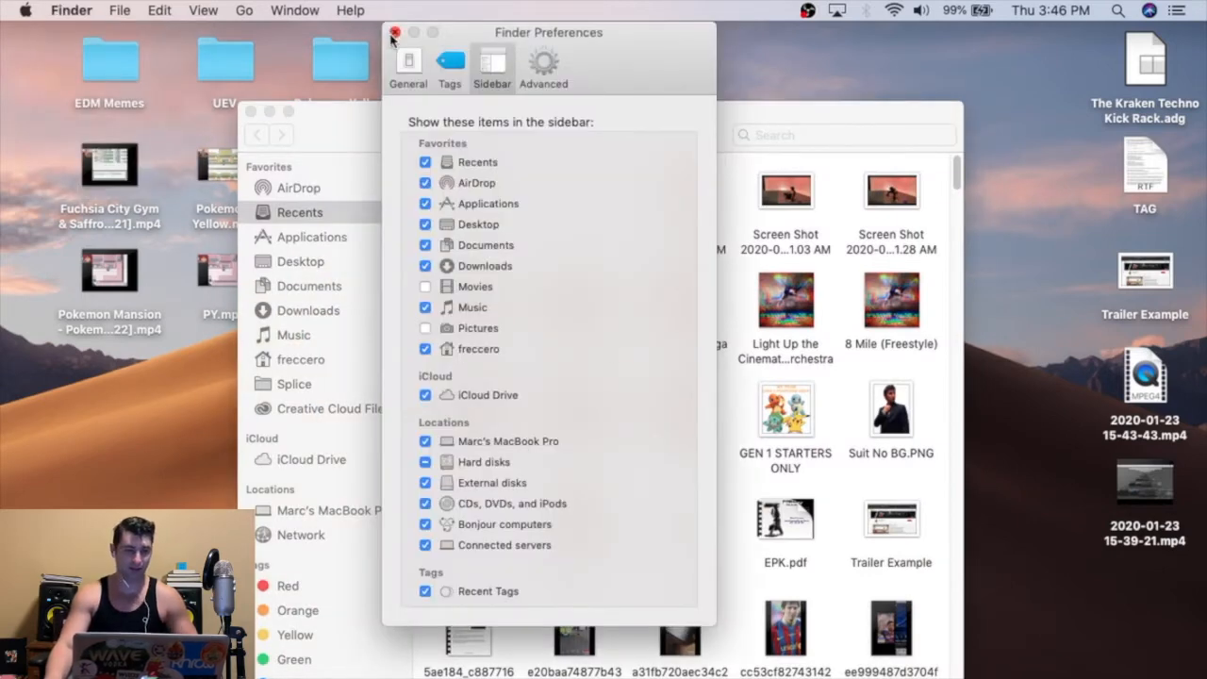
Step: Close Finder Preferences and open the Macintosh HD drive to reach Ableton Live
click(396, 32)
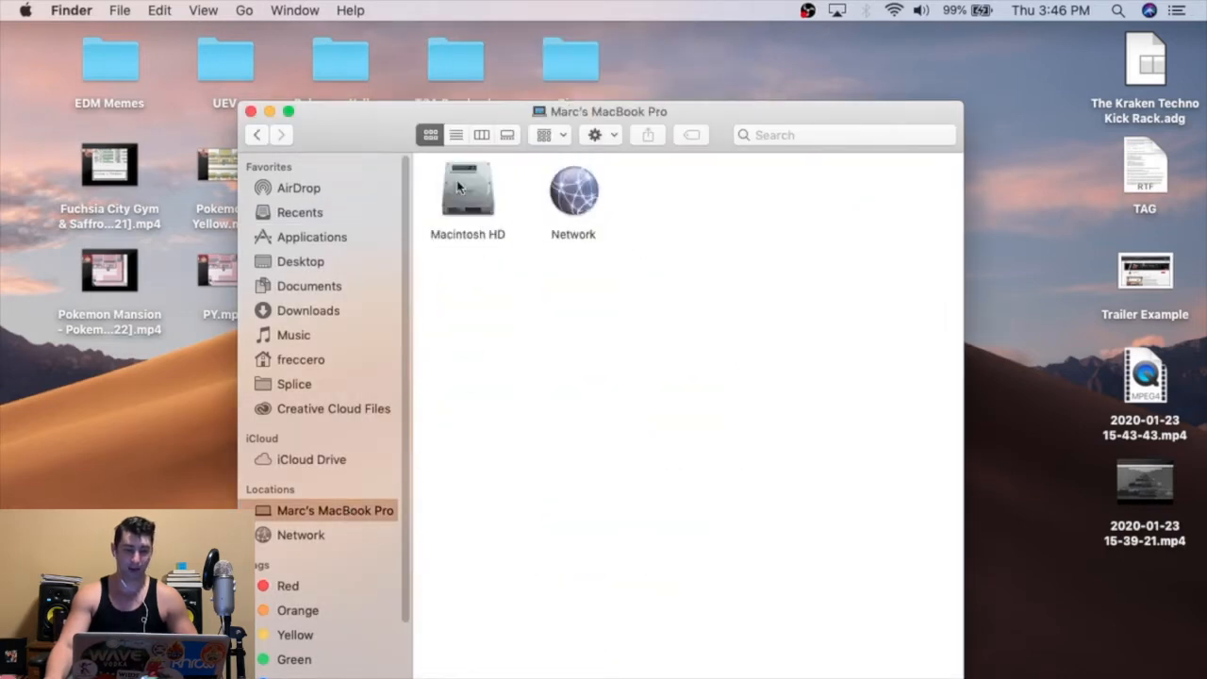
double_click(467, 188)
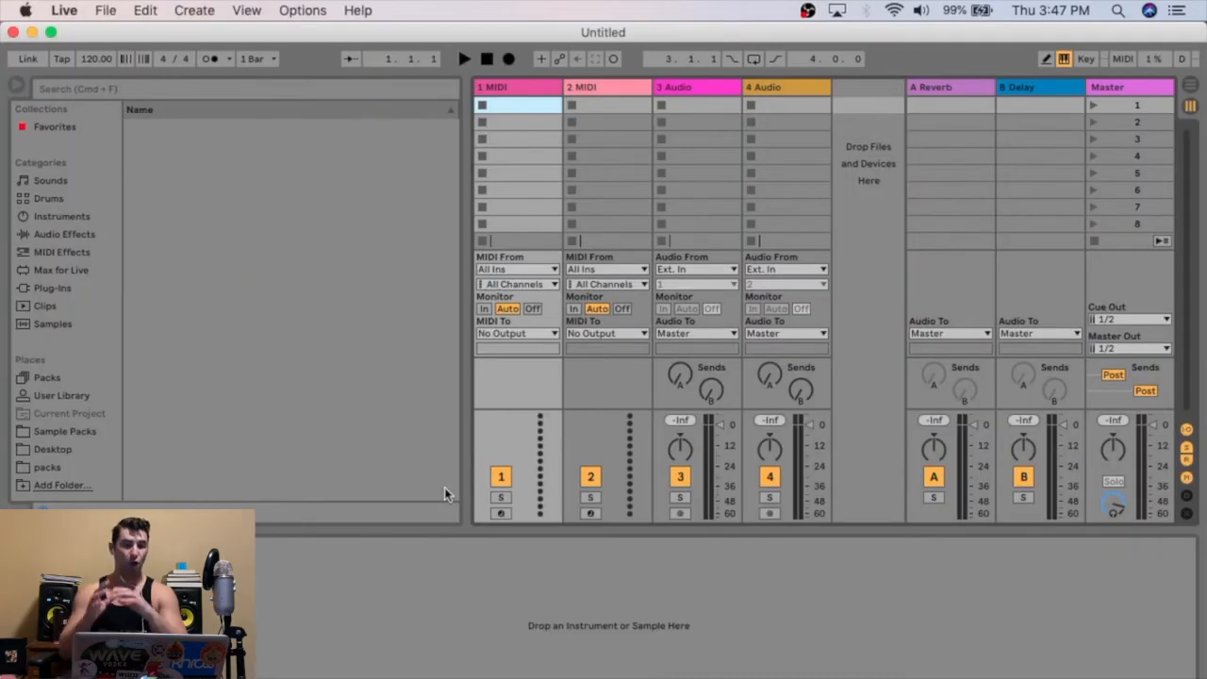
Step: List the installed plug-ins in the browser with the Extra folder collapsed, then reach the Live menu
click(64, 234)
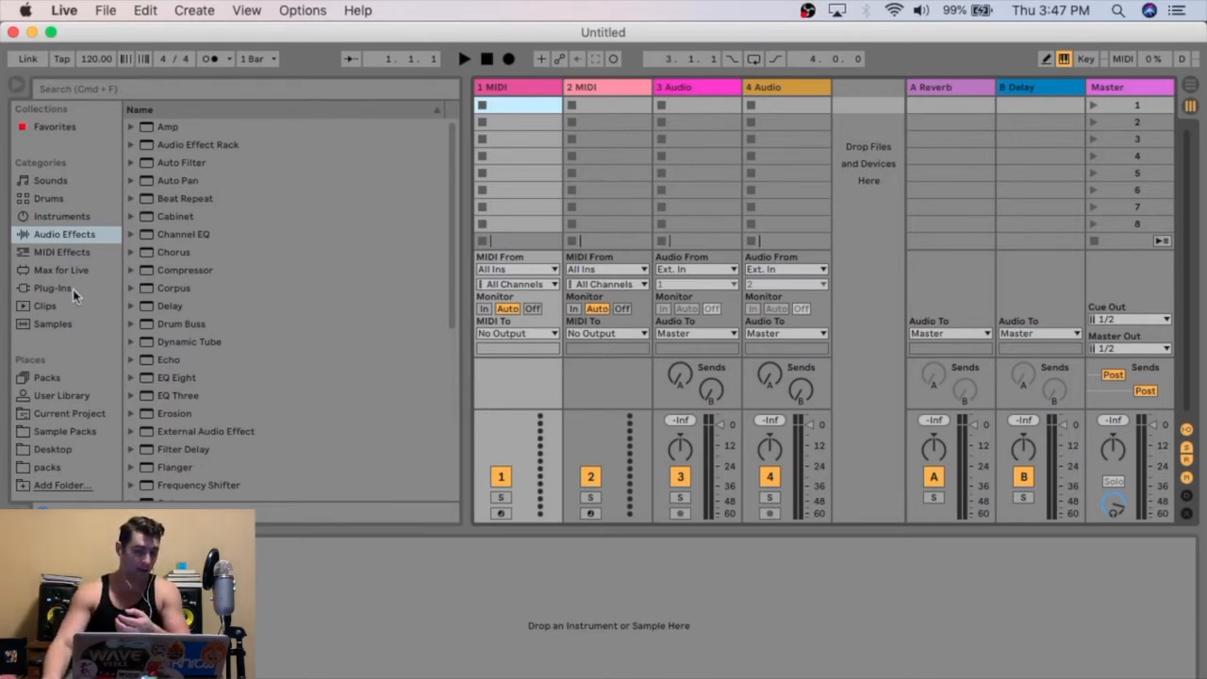
click(52, 288)
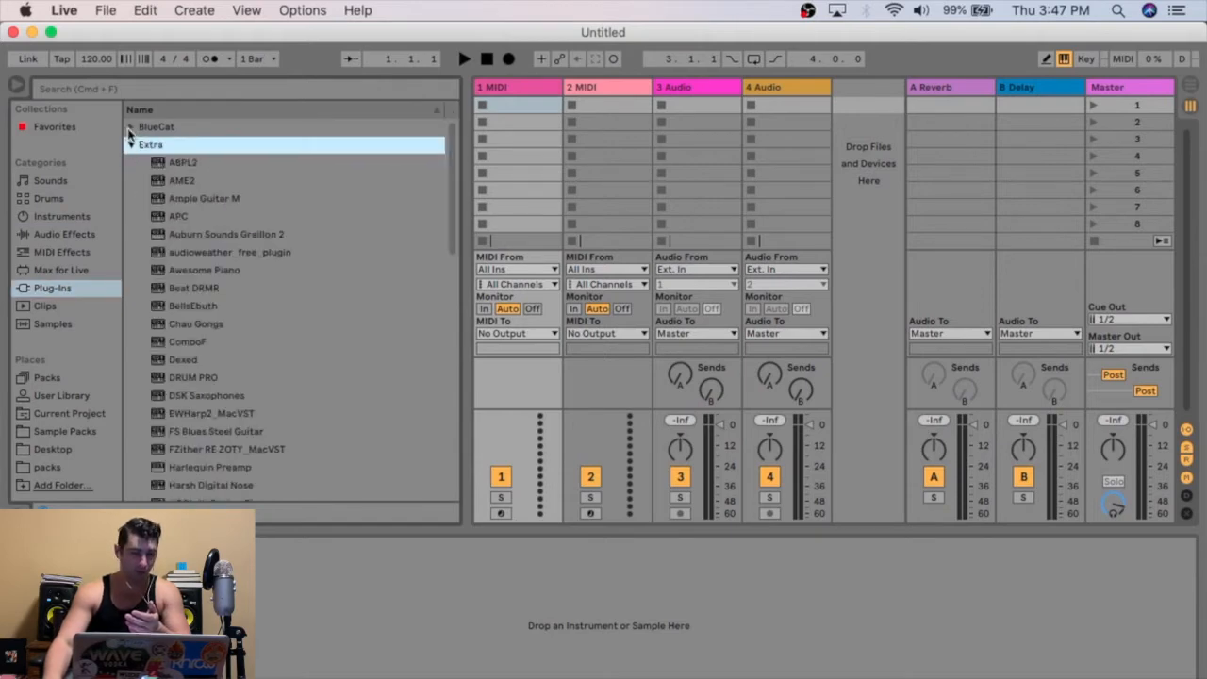
click(130, 144)
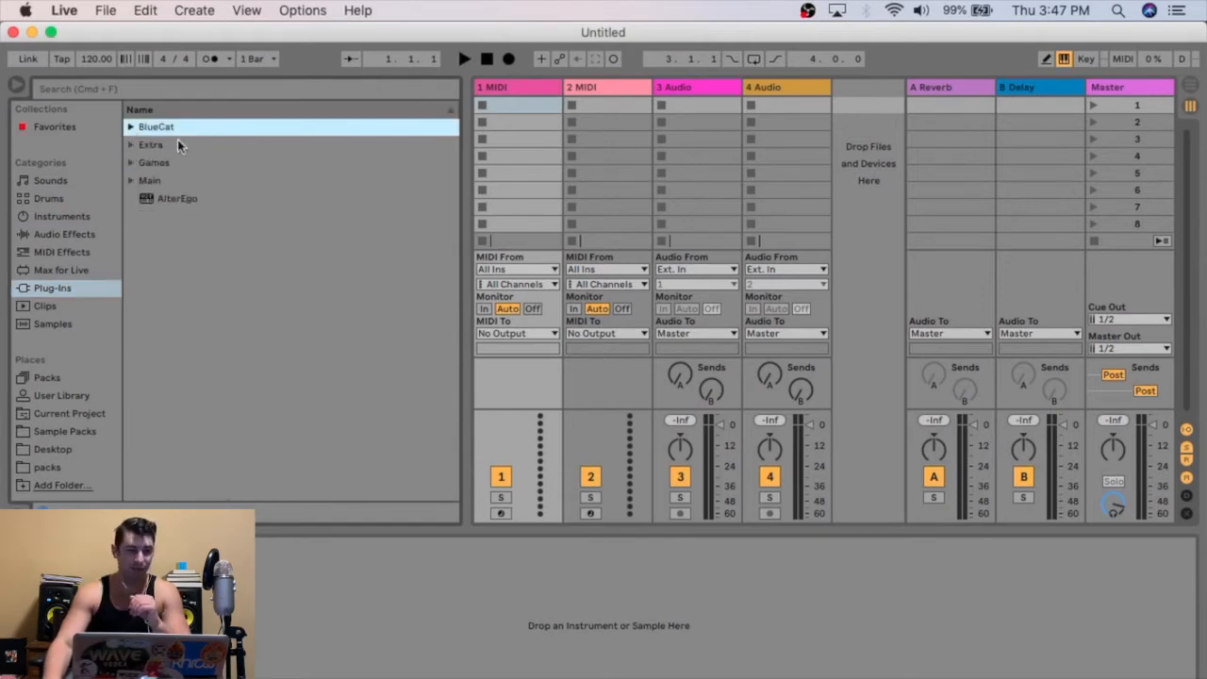
click(64, 11)
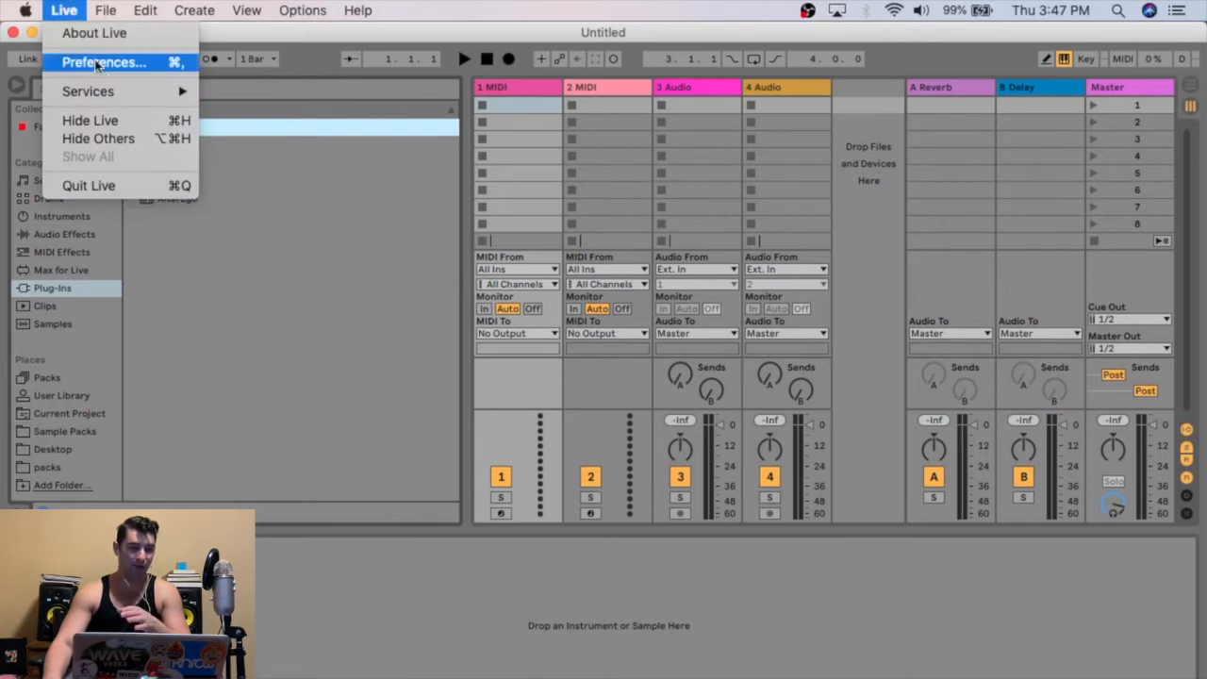
click(104, 61)
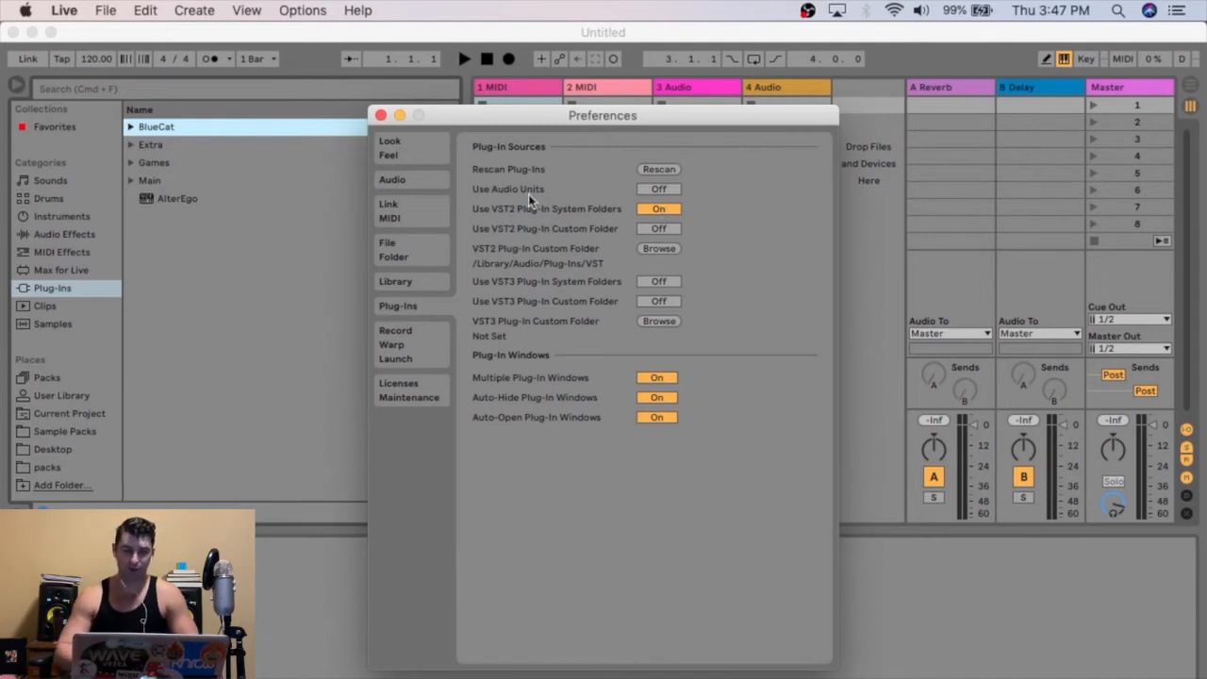
click(659, 188)
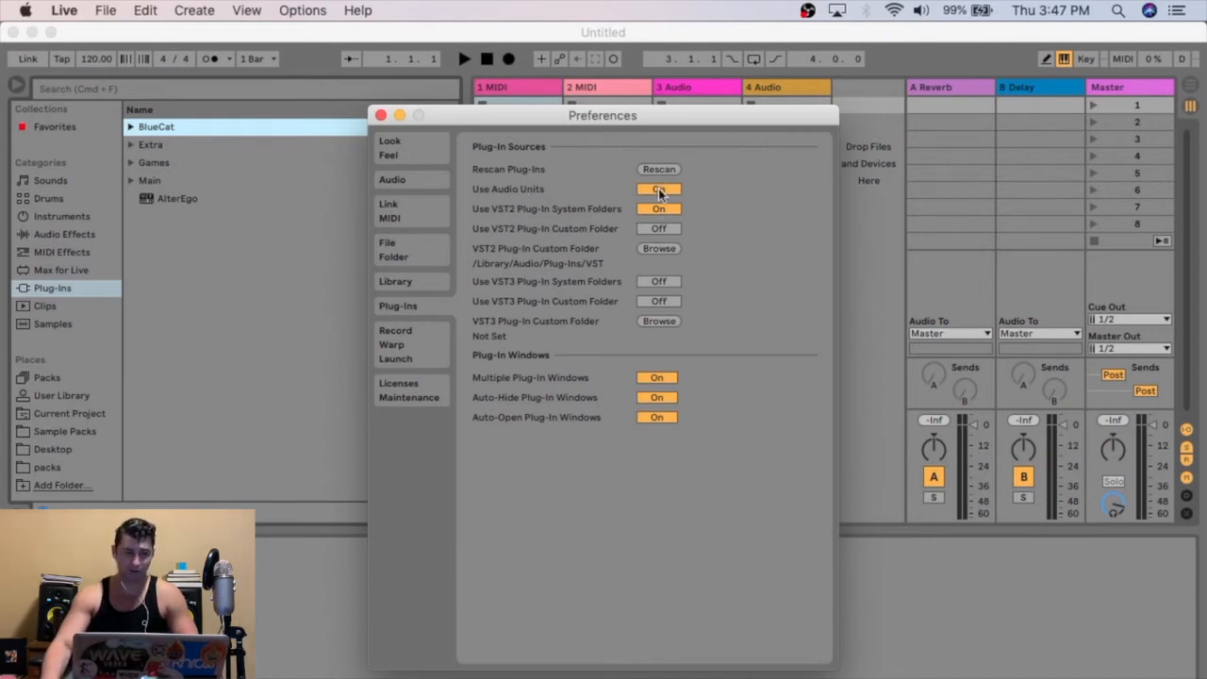
click(658, 188)
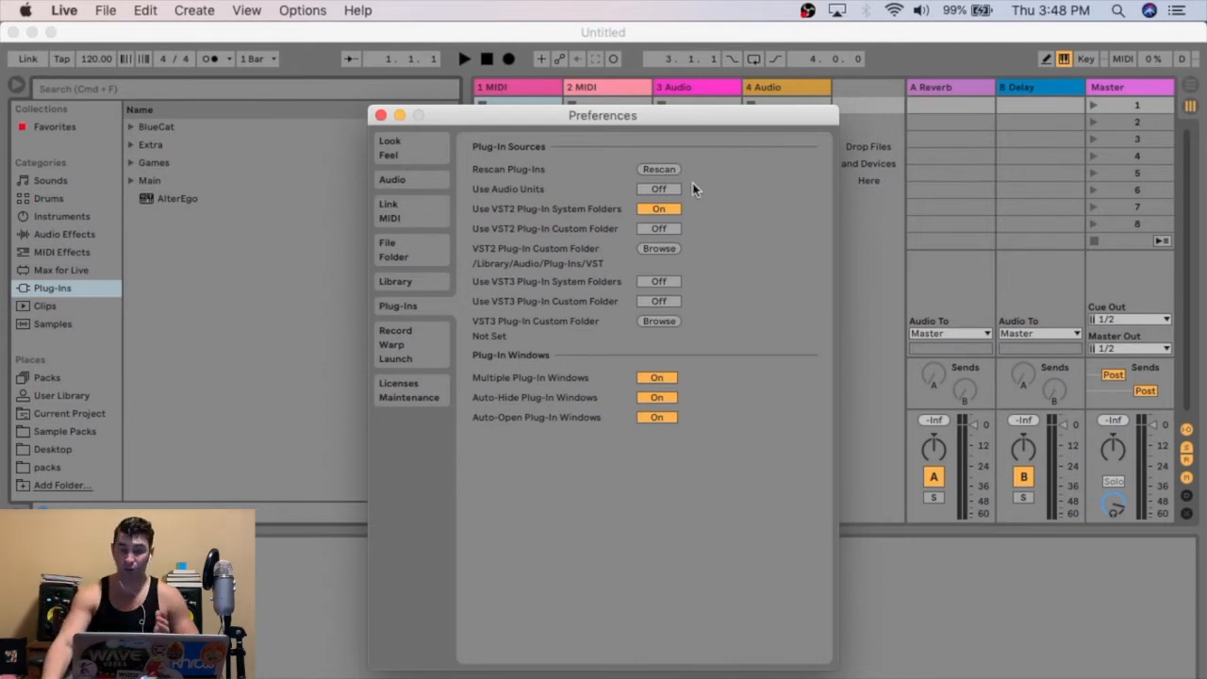
click(372, 115)
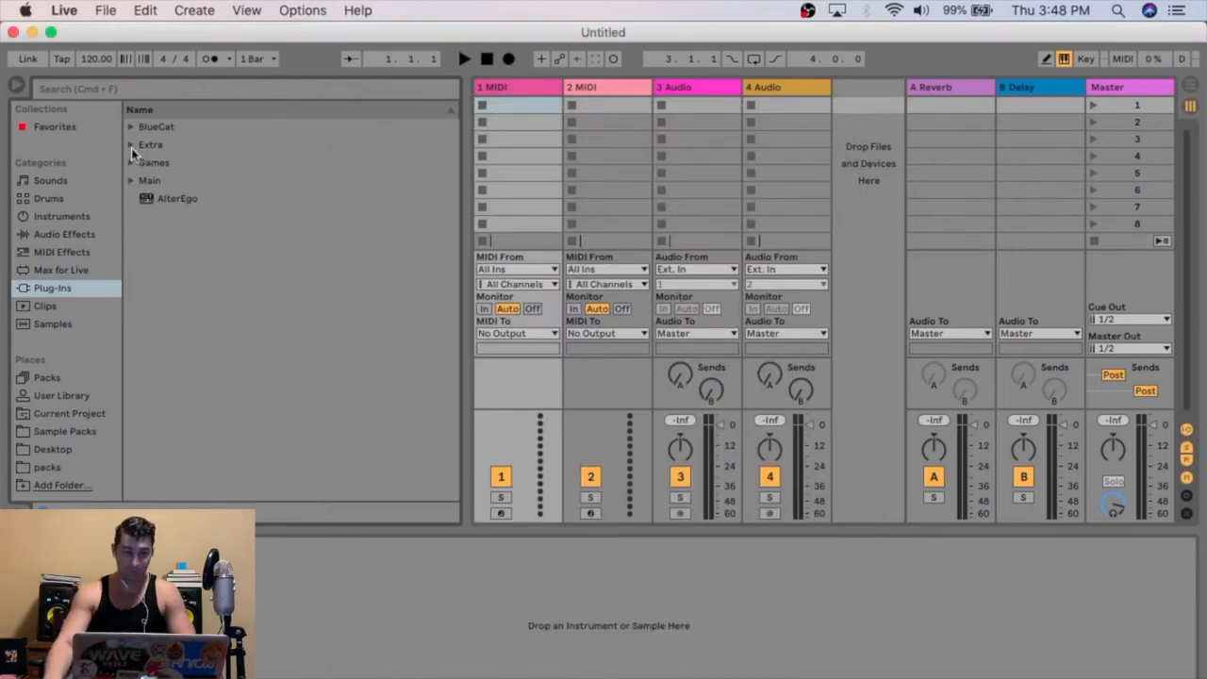
Step: Expand the Extra plug-in folder and load BellsEbuth onto MIDI track 1
click(53, 287)
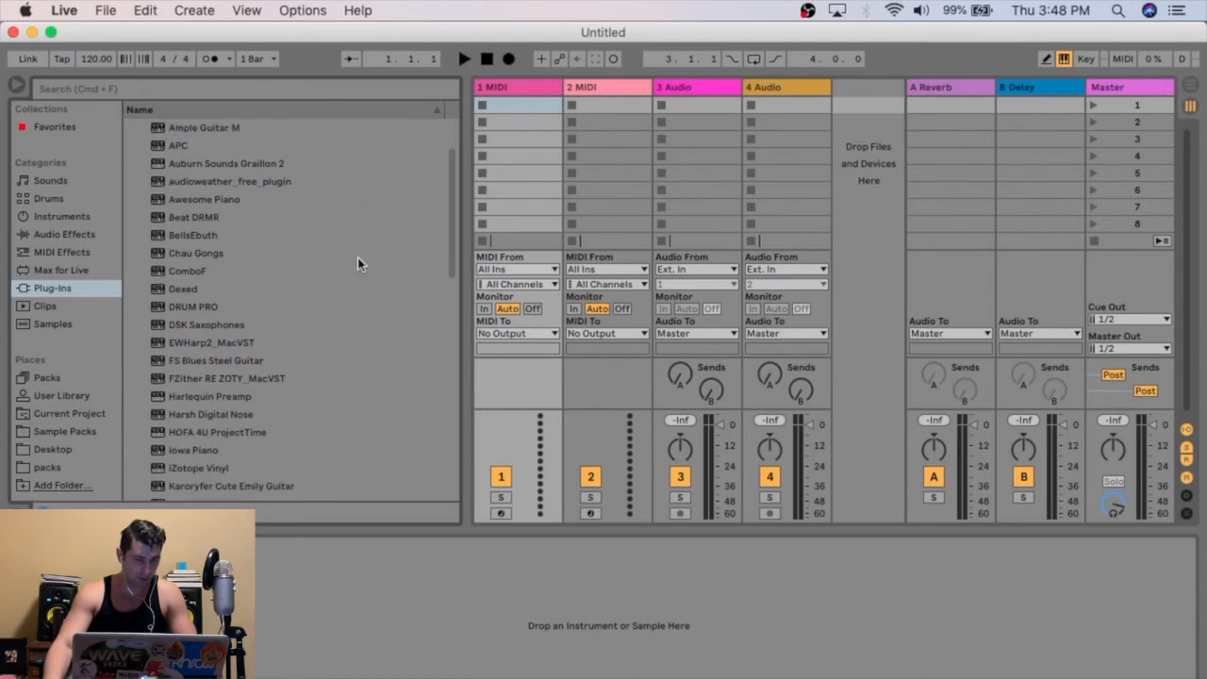
scroll(down, 3)
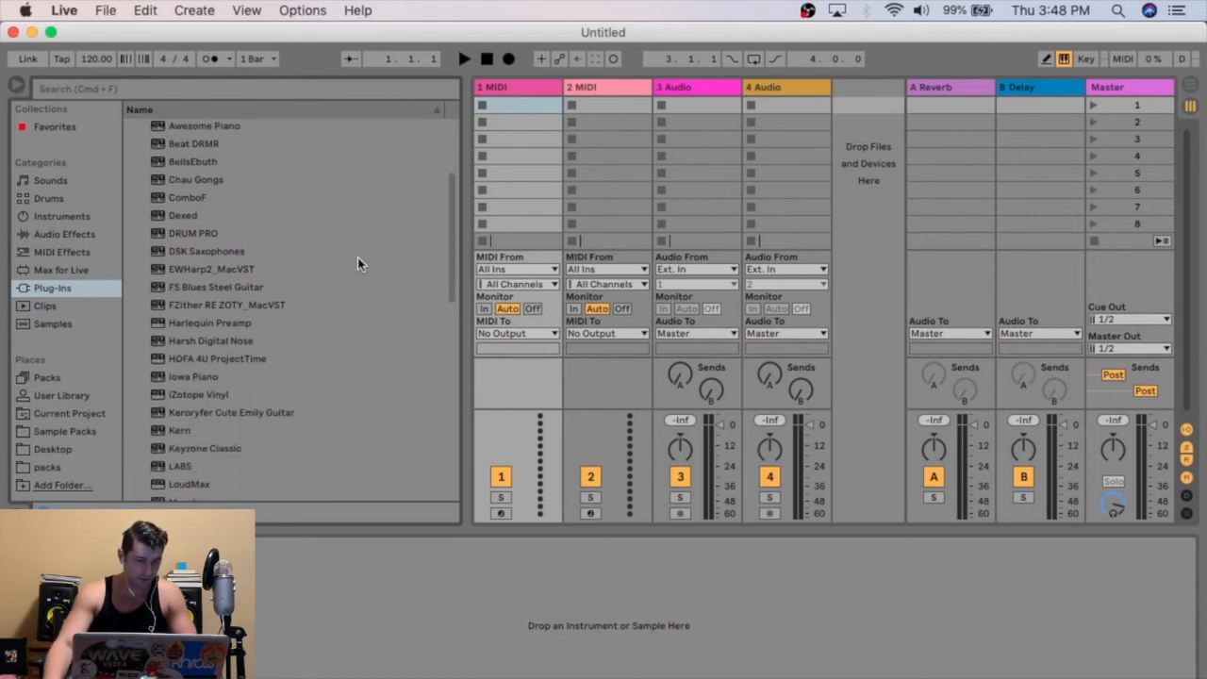
scroll(down, 3)
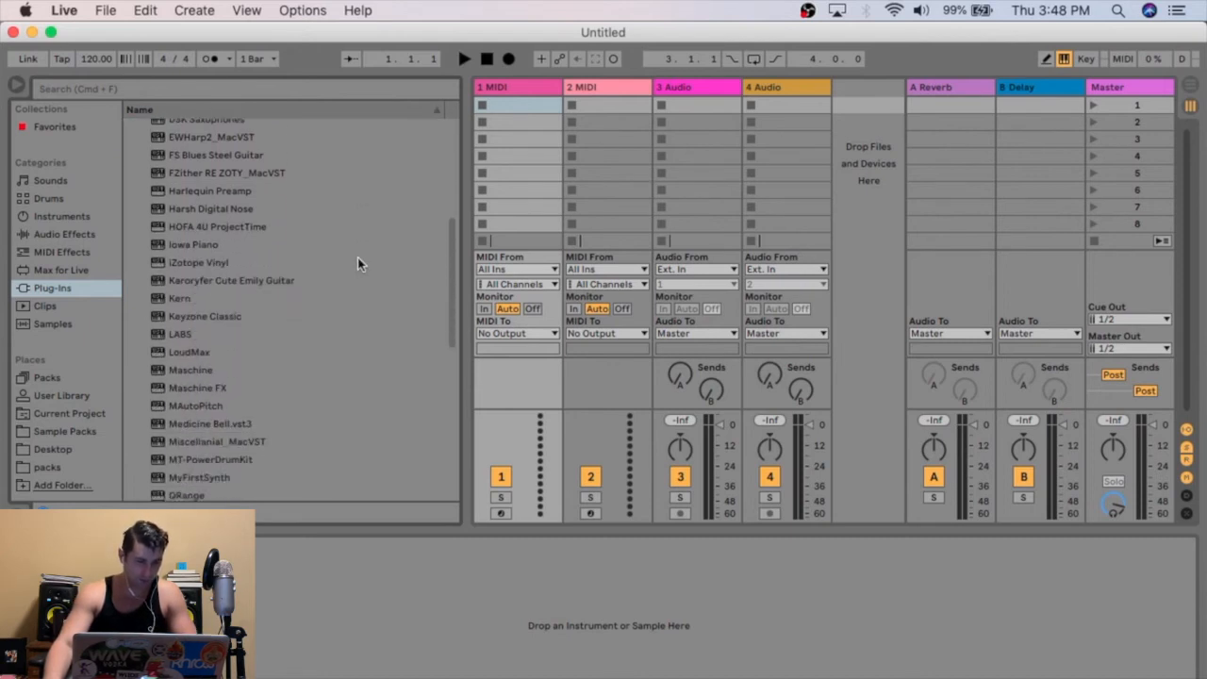
scroll(down, 3)
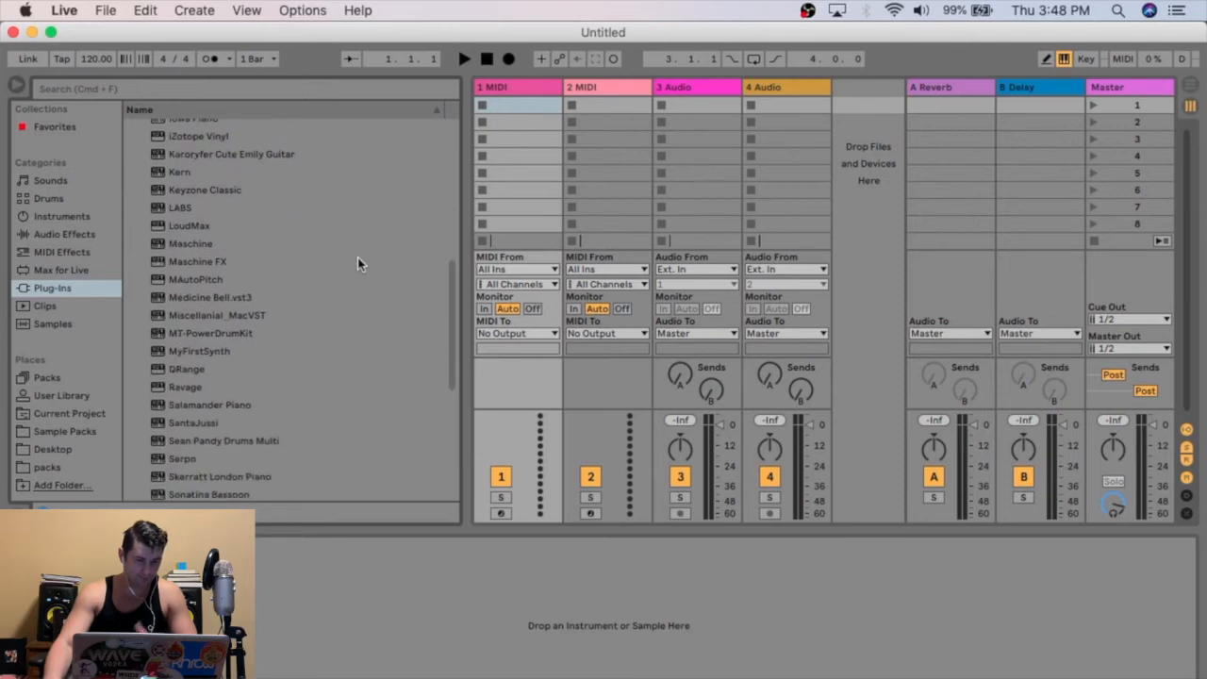
scroll(down, 3)
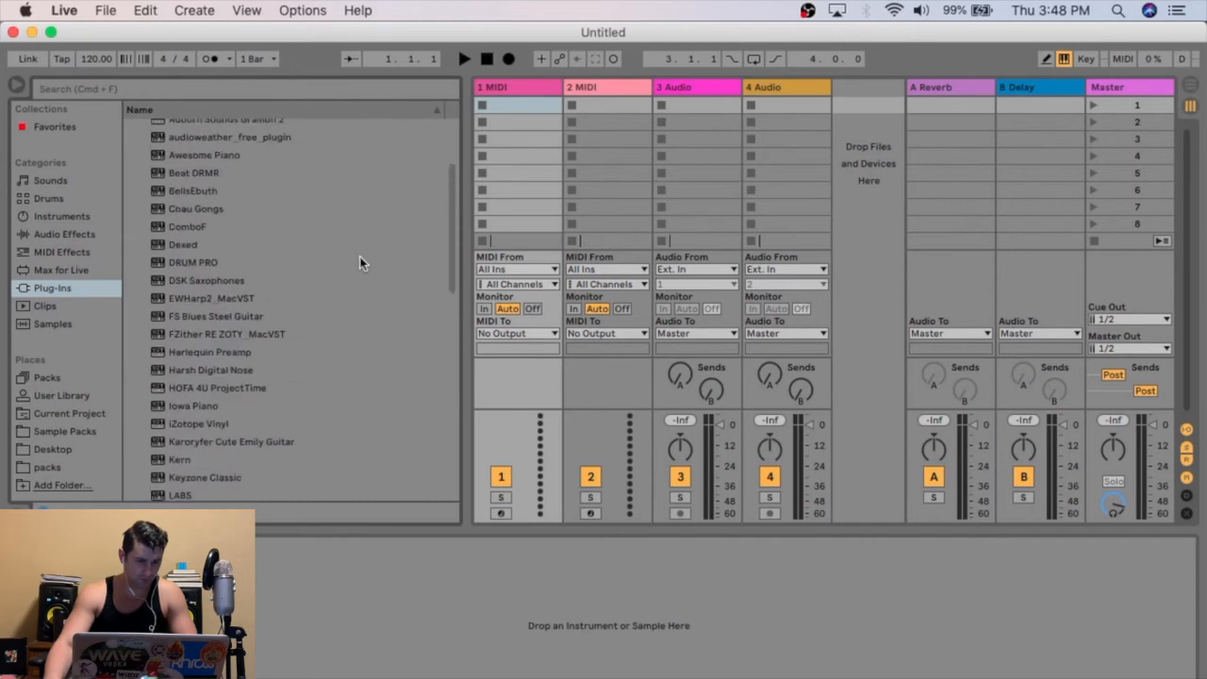
click(194, 198)
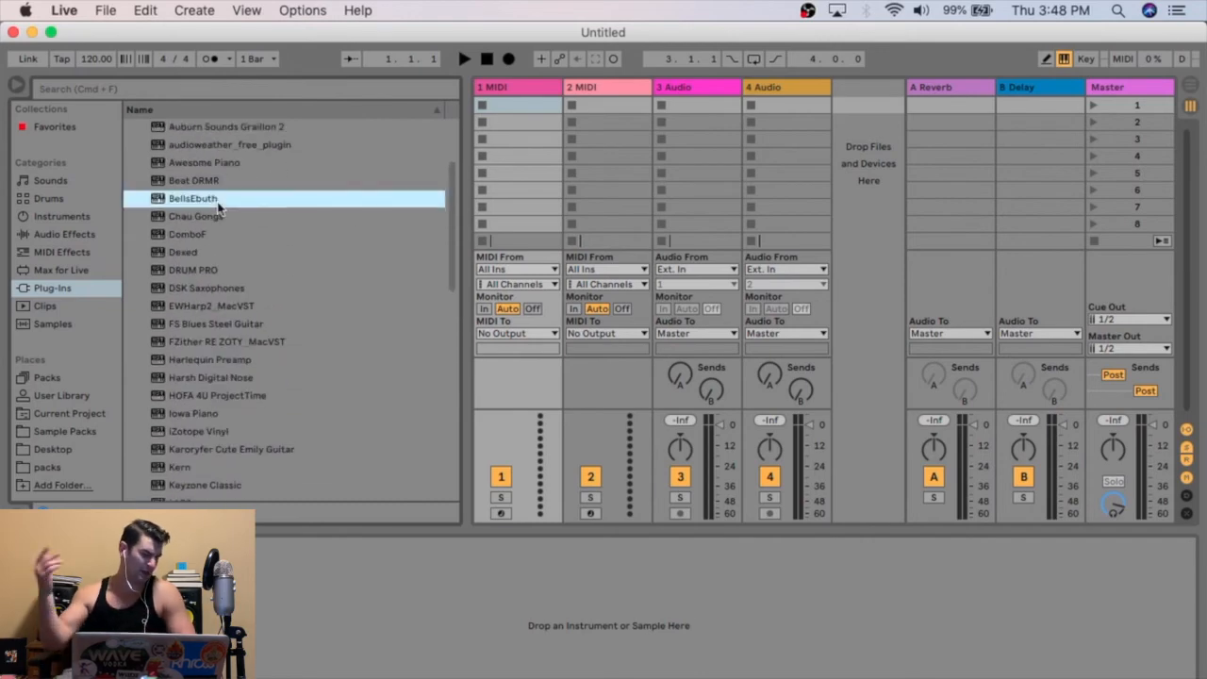
double_click(193, 198)
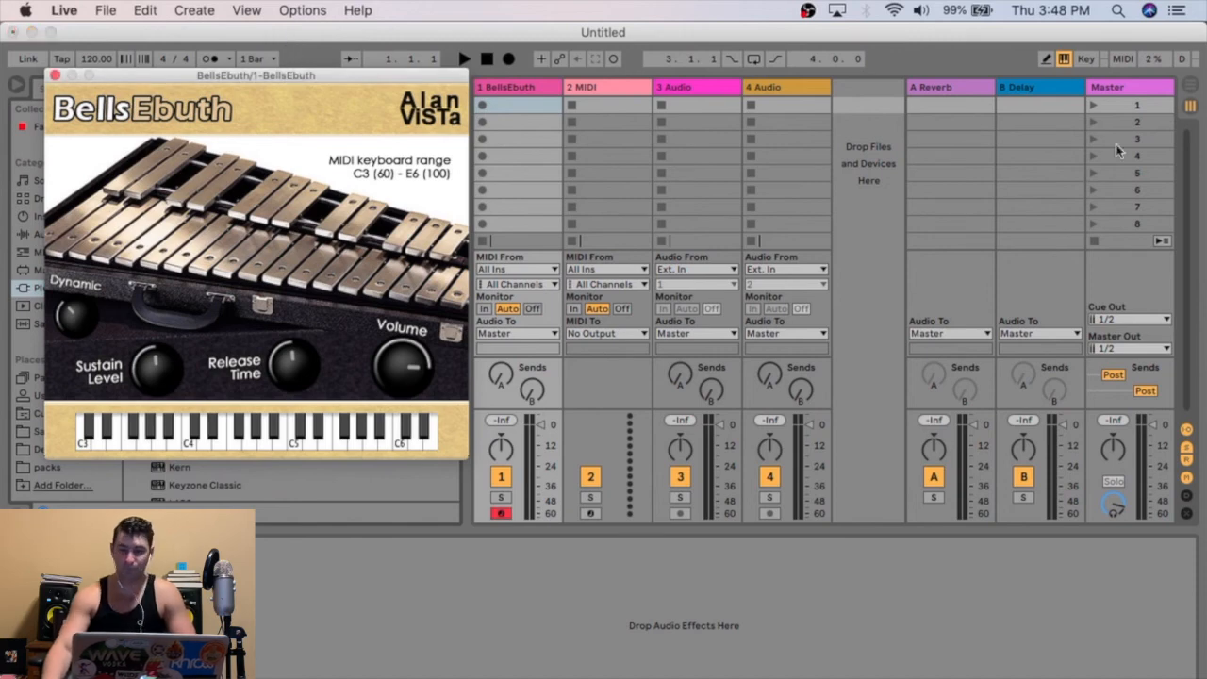